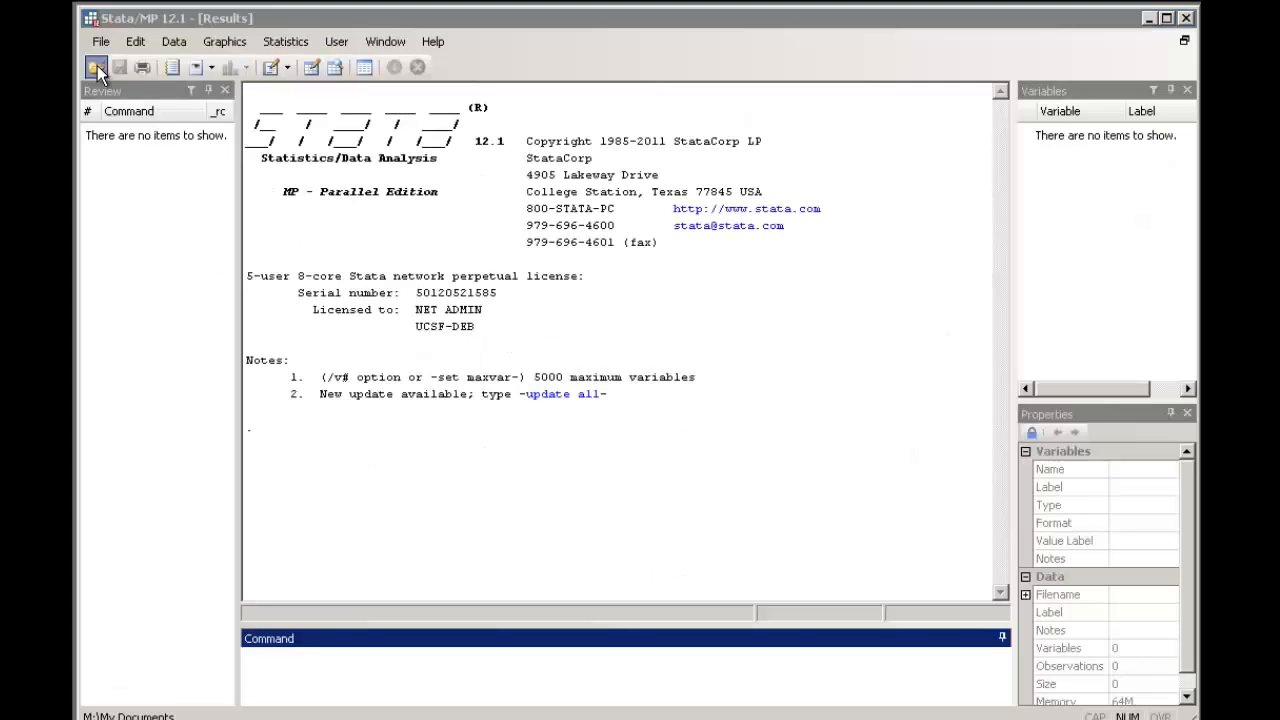
Load individuals.dta, declare it survey data with venue as PSU and weights as iweights, and browse it
click(96, 68)
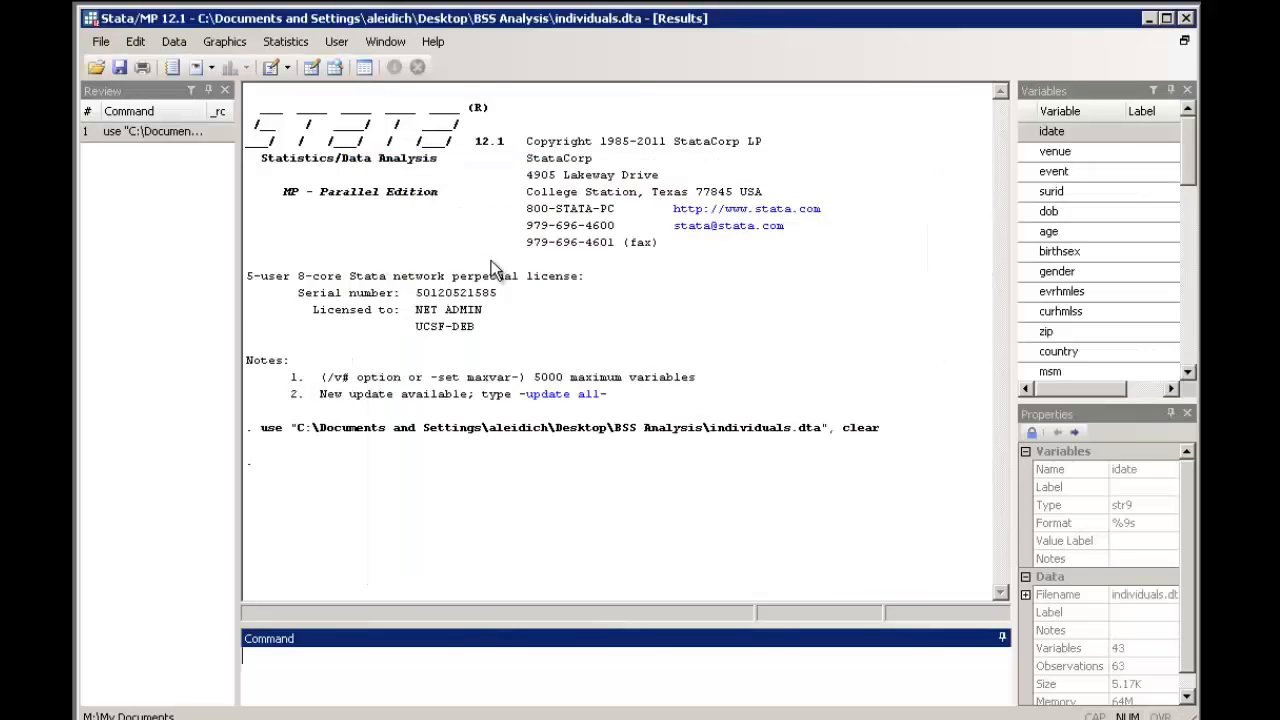
text(svyset venue [iweight=weights])
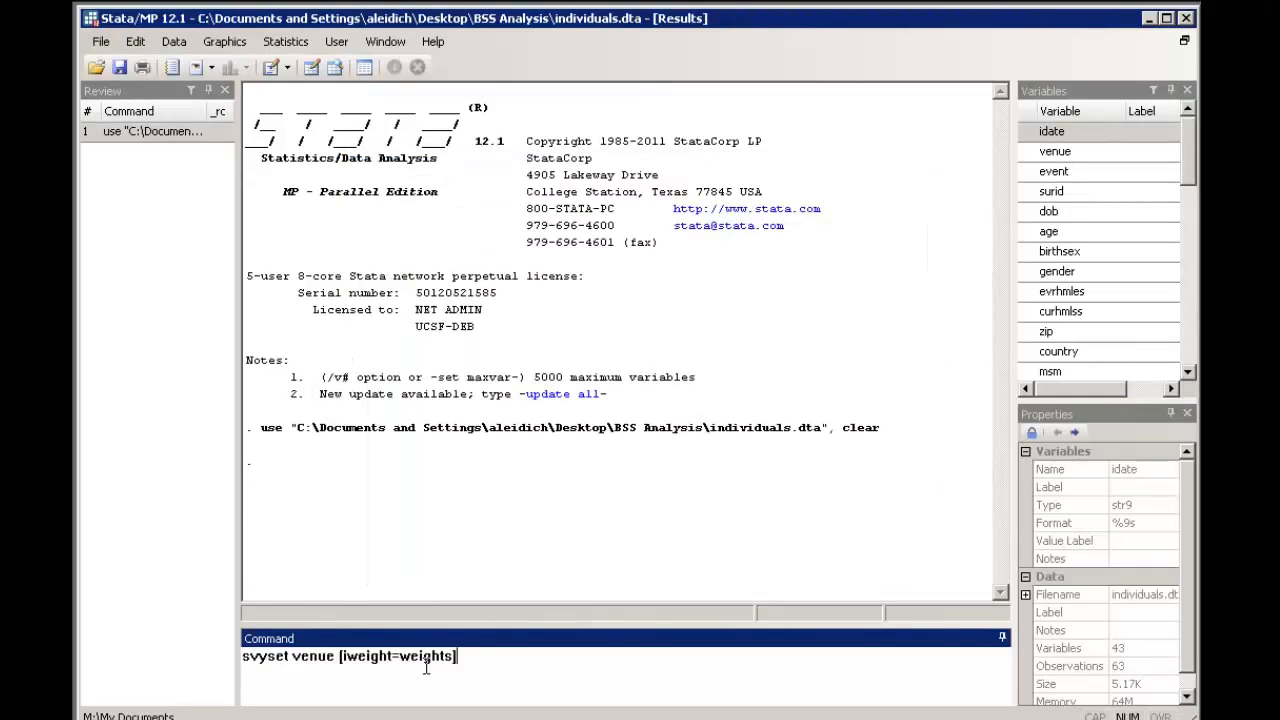
key(Return)
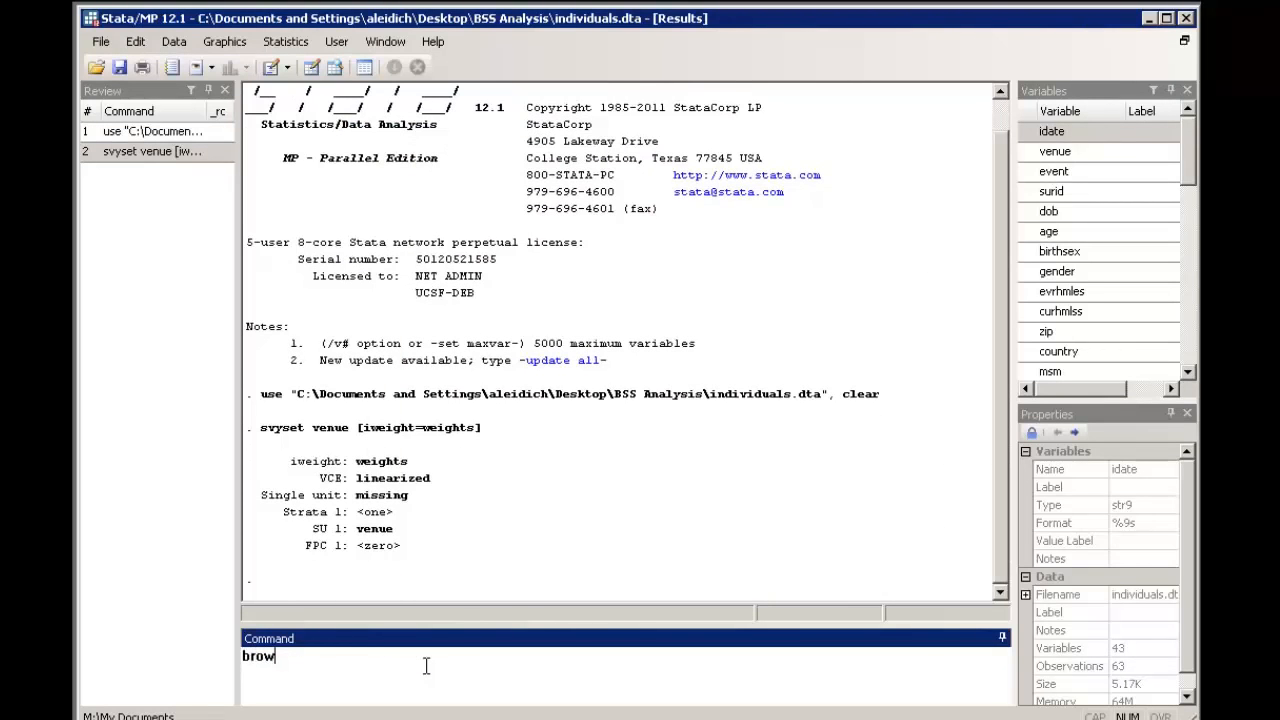
key(Return)
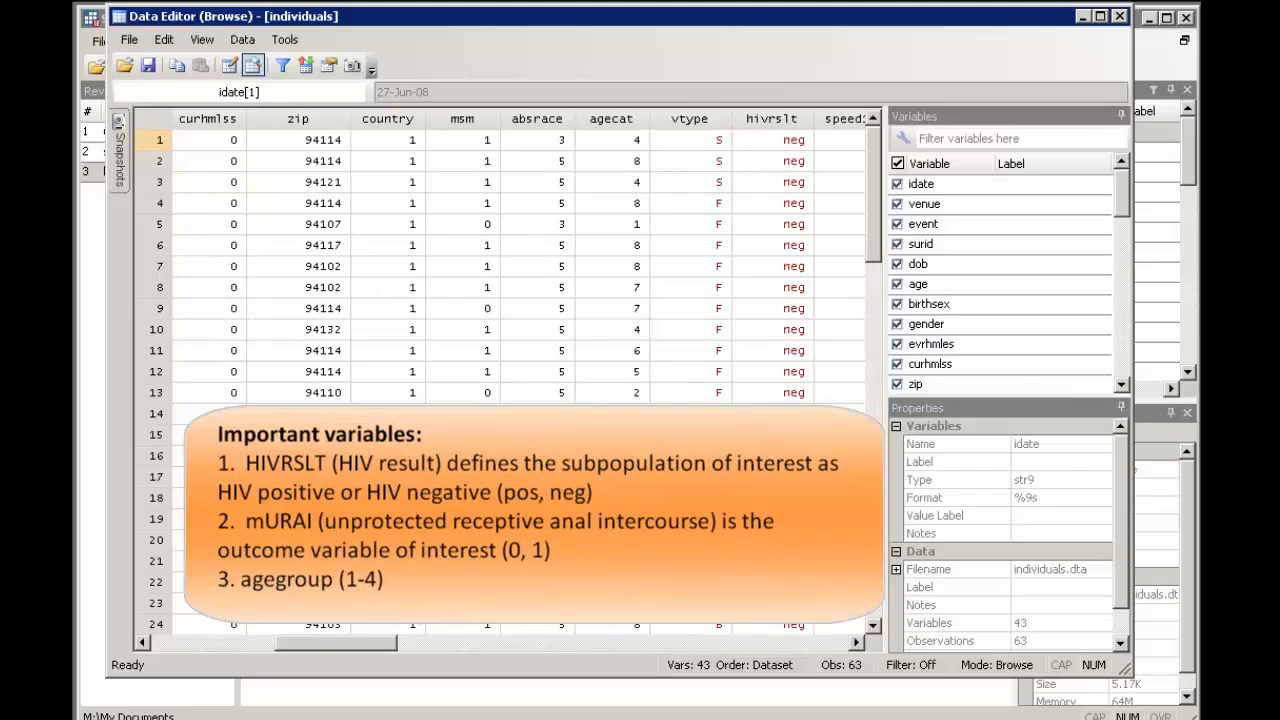
Scroll the Data Editor right to review the hivrslt, murai and agegroup columns
scroll(right, 3)
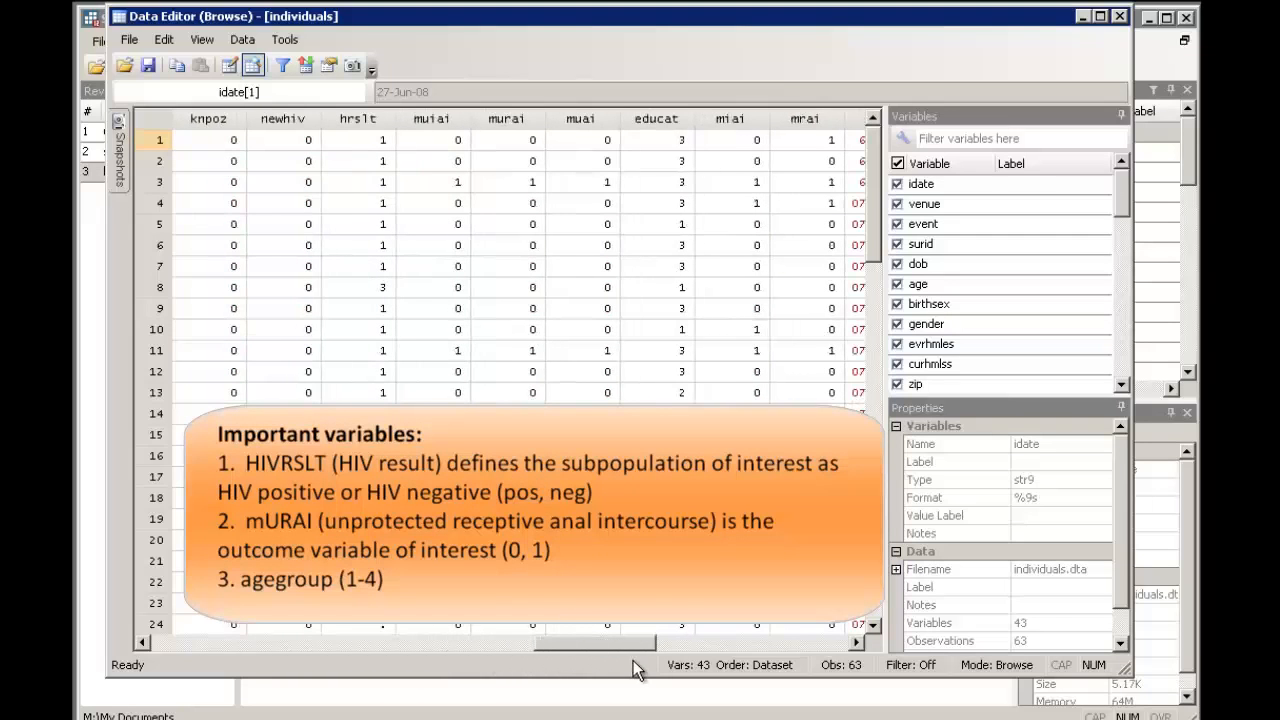
mouse_move(500, 140)
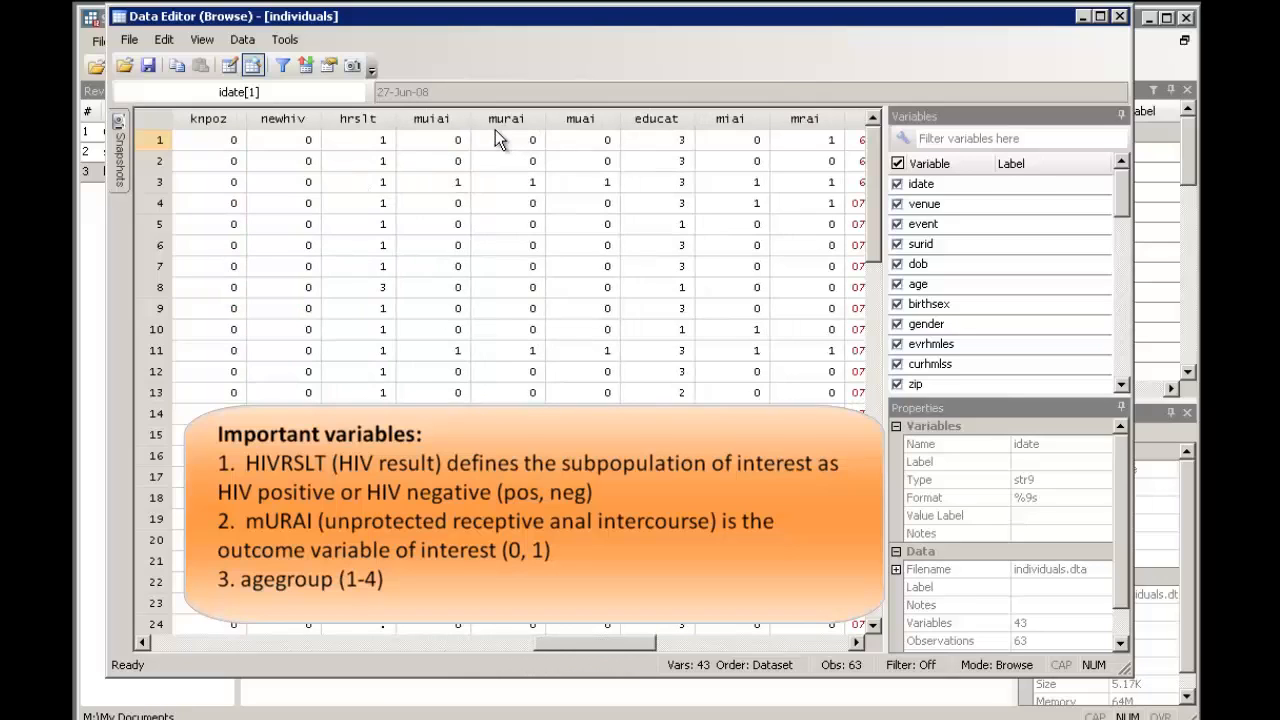
mouse_move(520, 160)
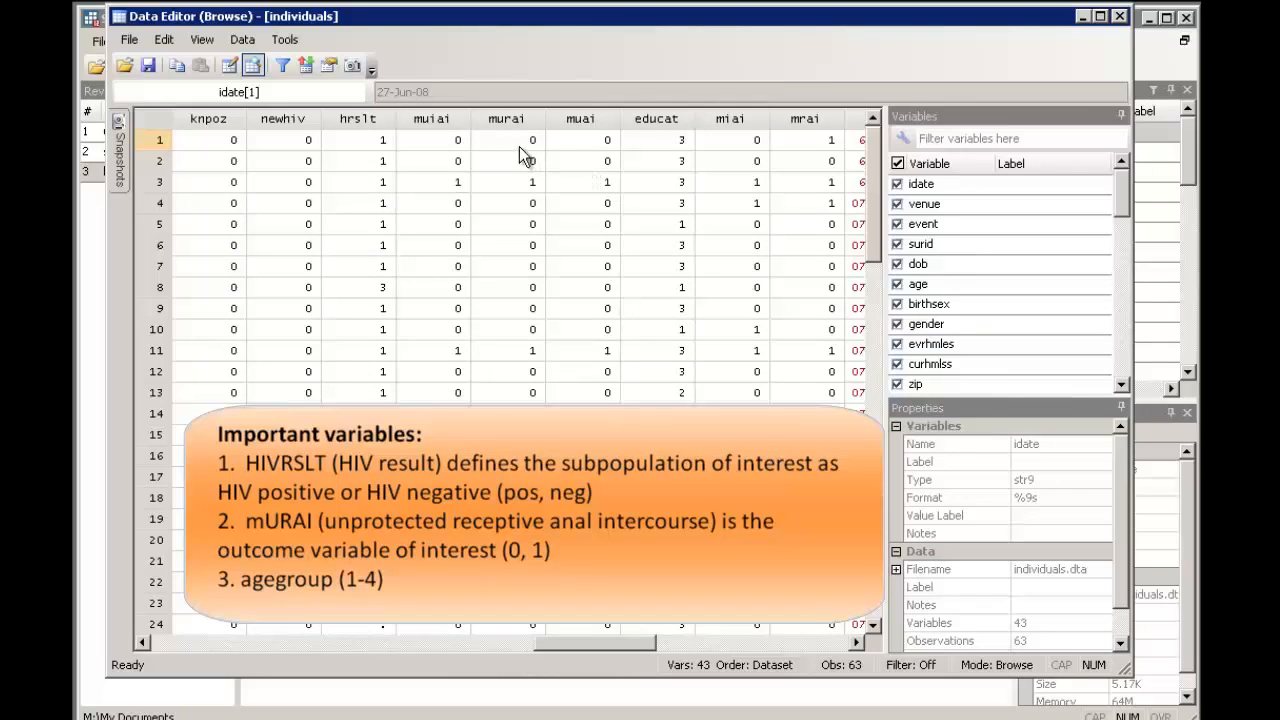
mouse_move(528, 358)
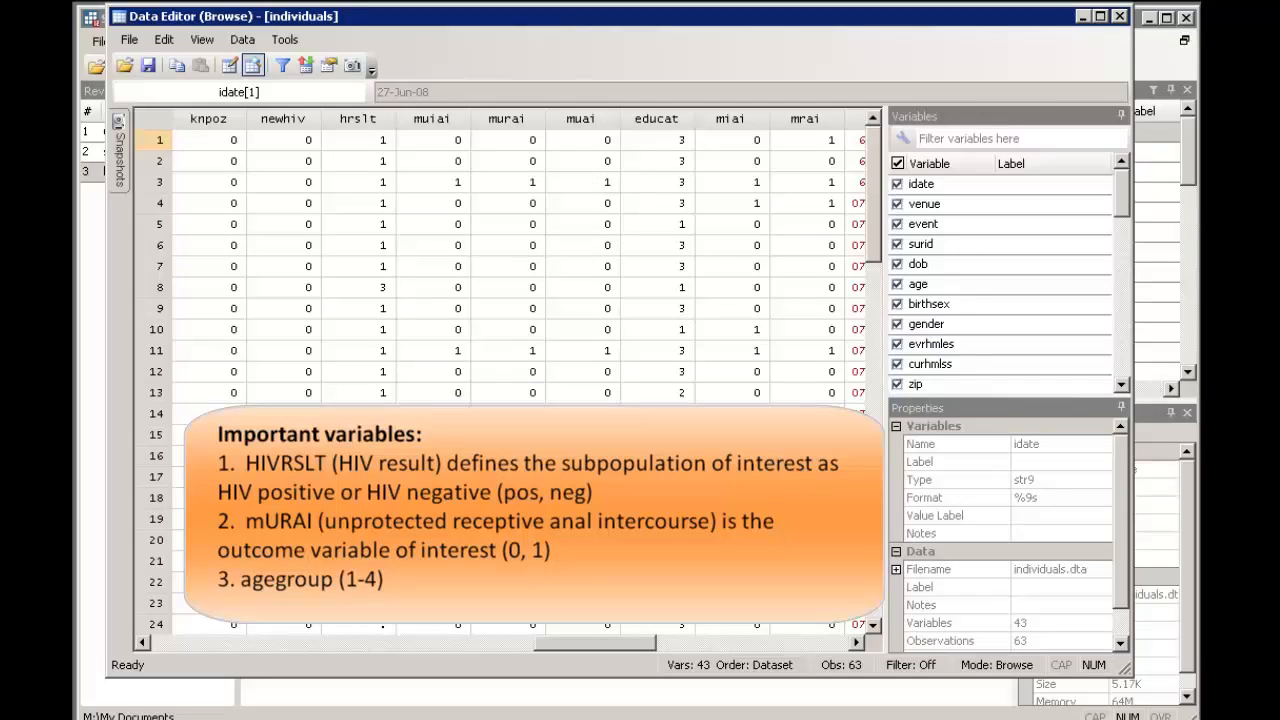
scroll(right, 3)
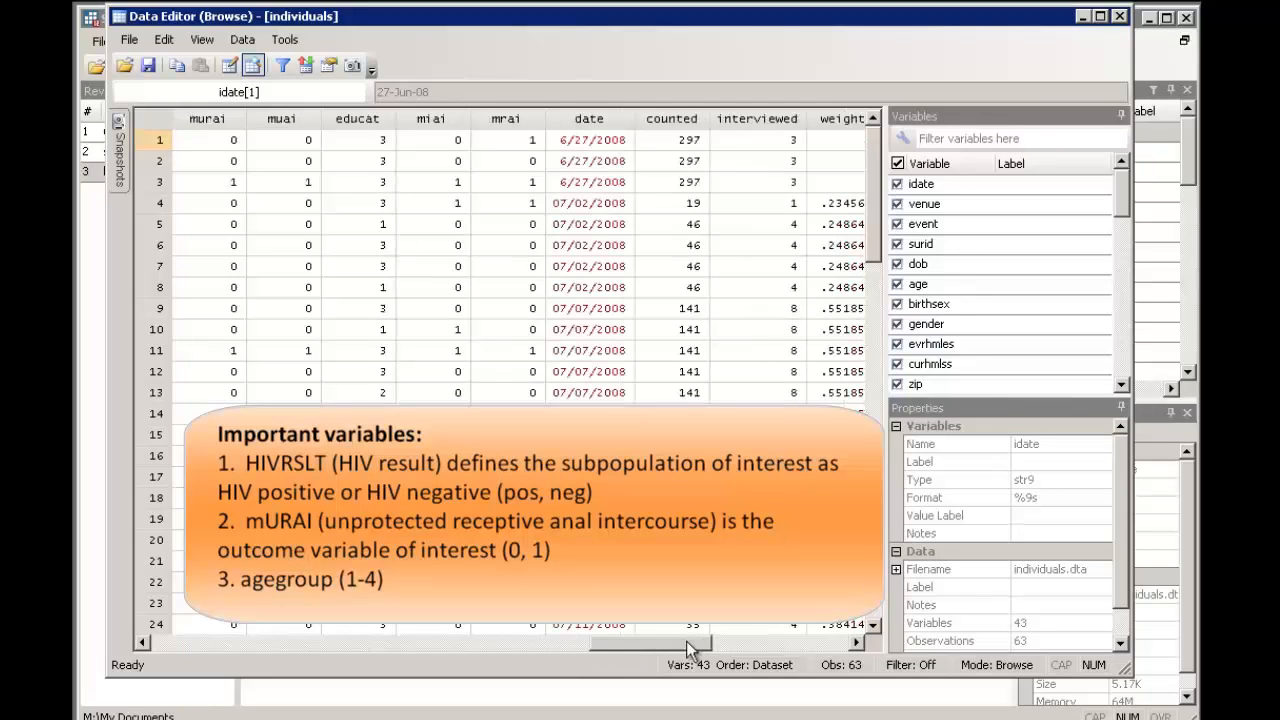
scroll(right, 3)
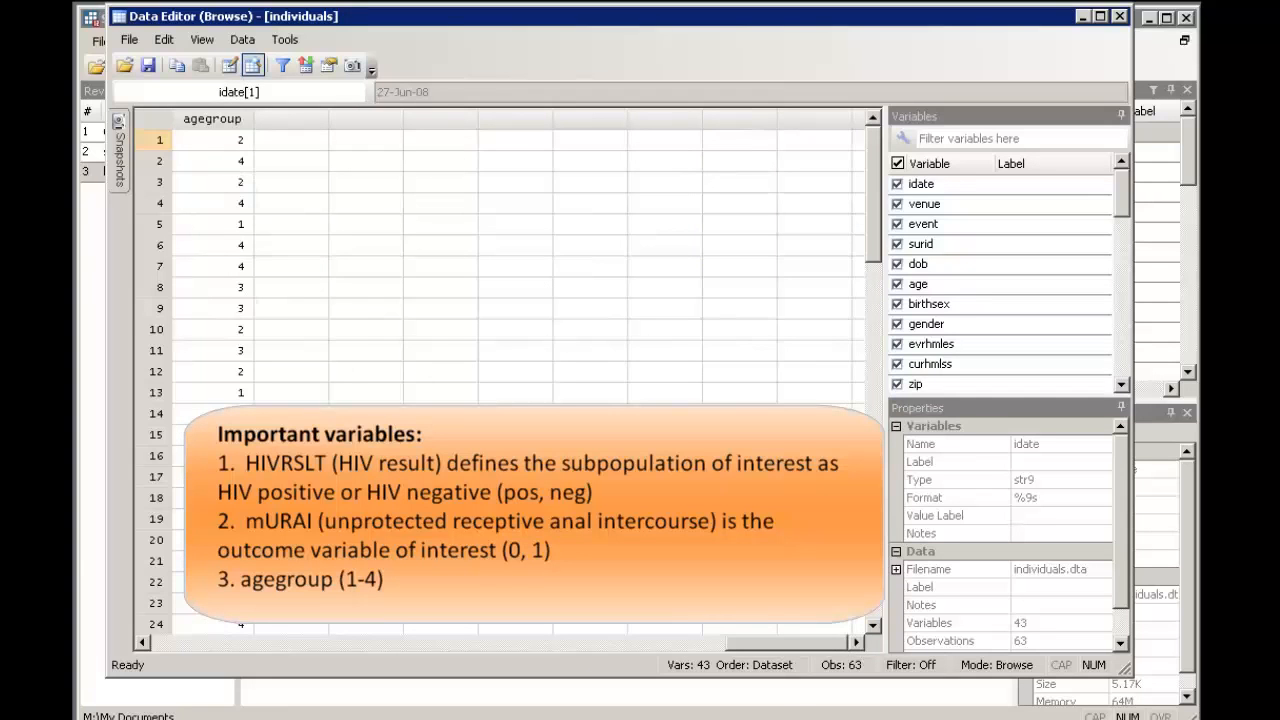
mouse_move(490, 394)
text(xi:)
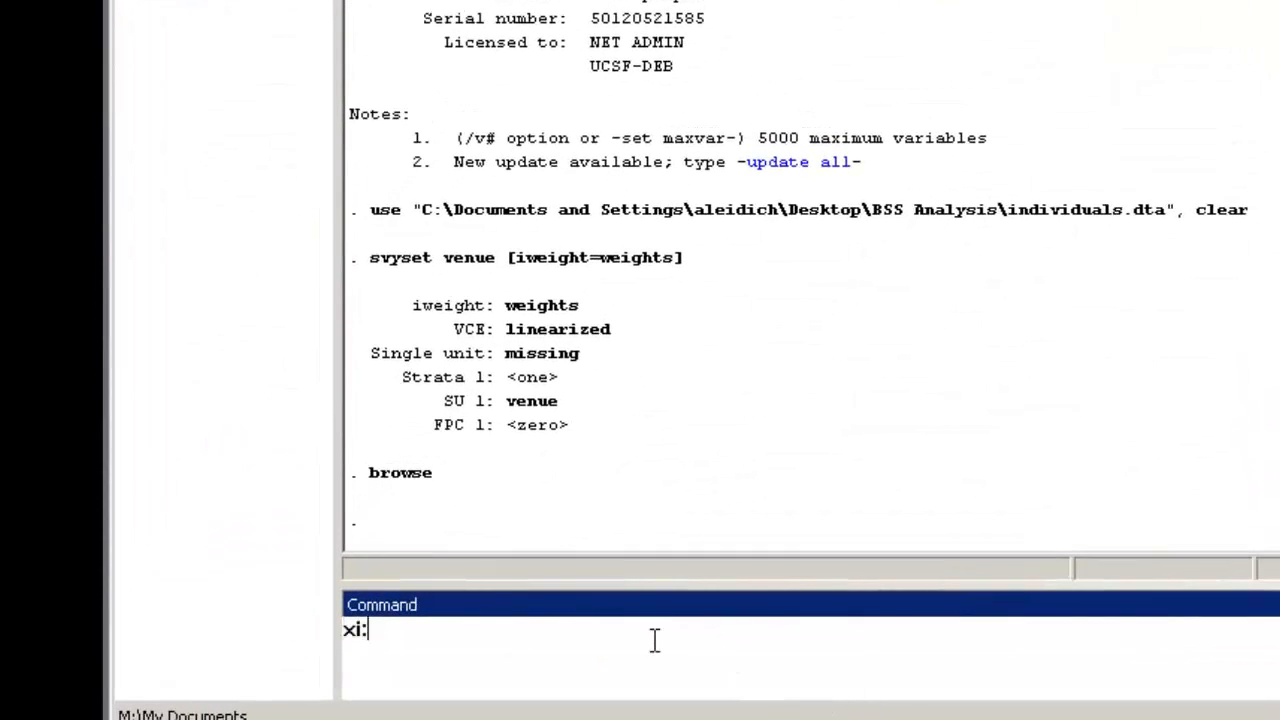
Run the survey-weighted logistic regression 'svy: logistic murai i.hivrslt'
text(svy:)
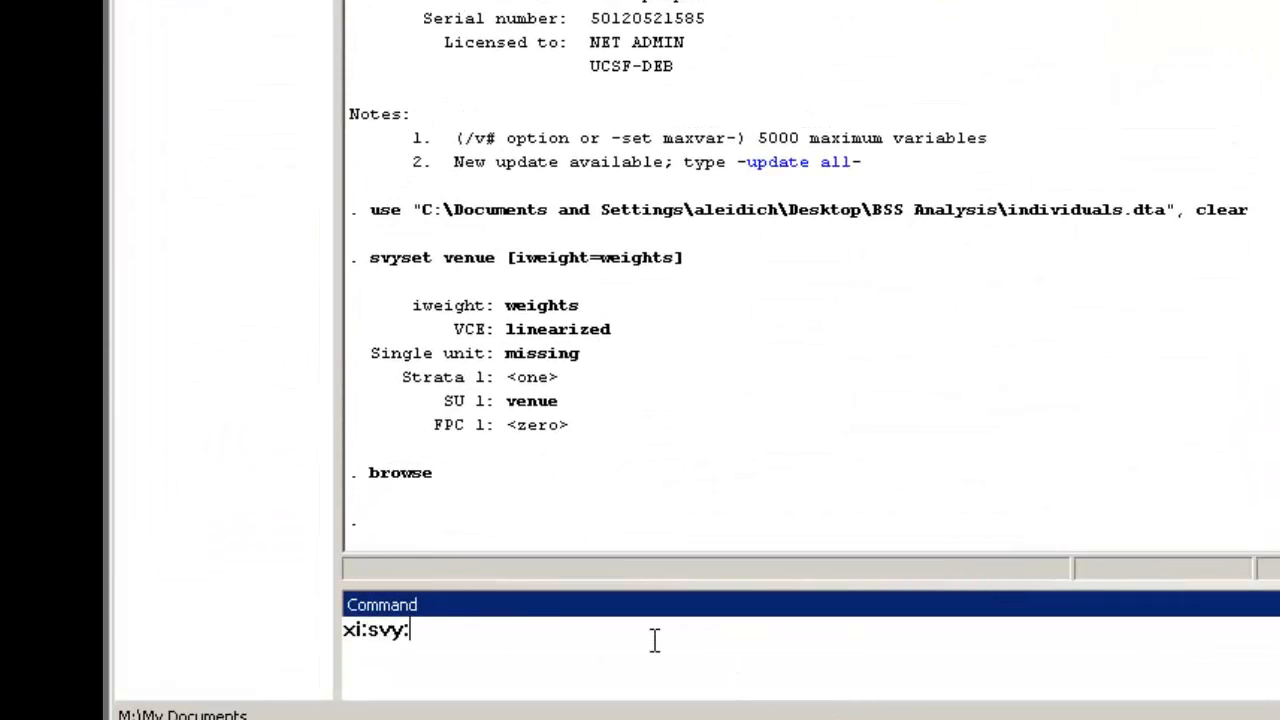
text(logistic)
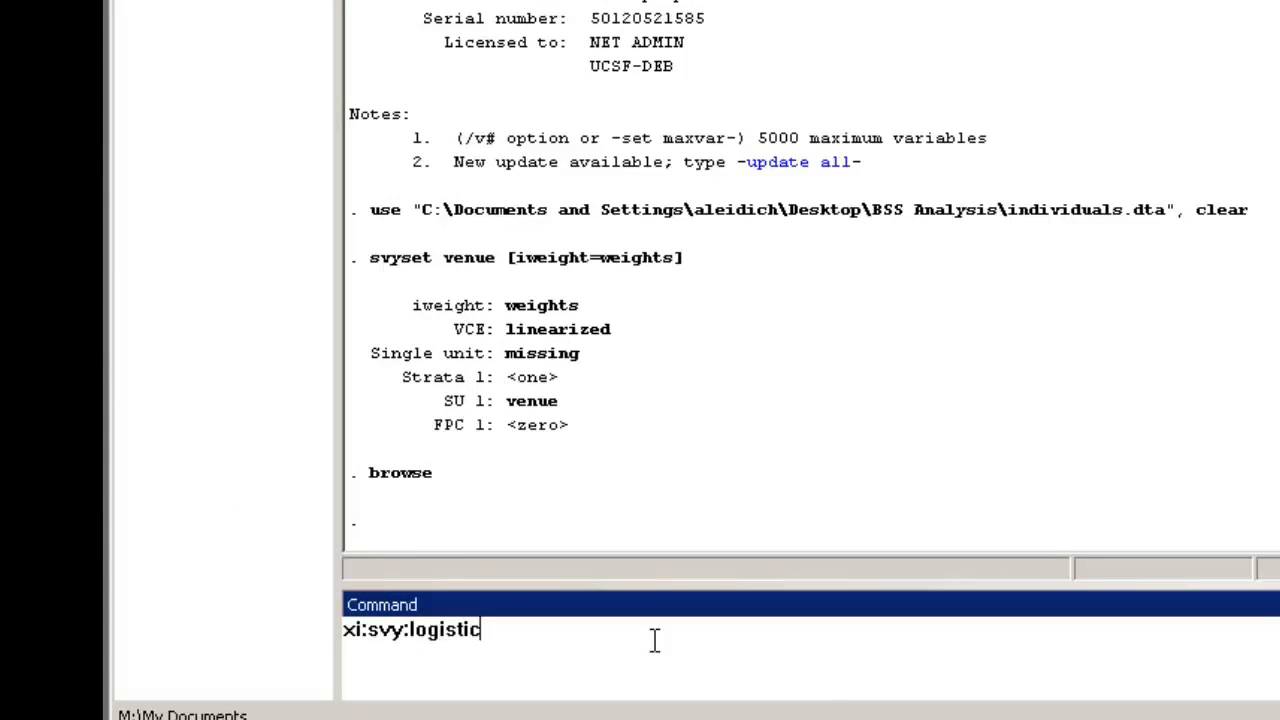
text(murai)
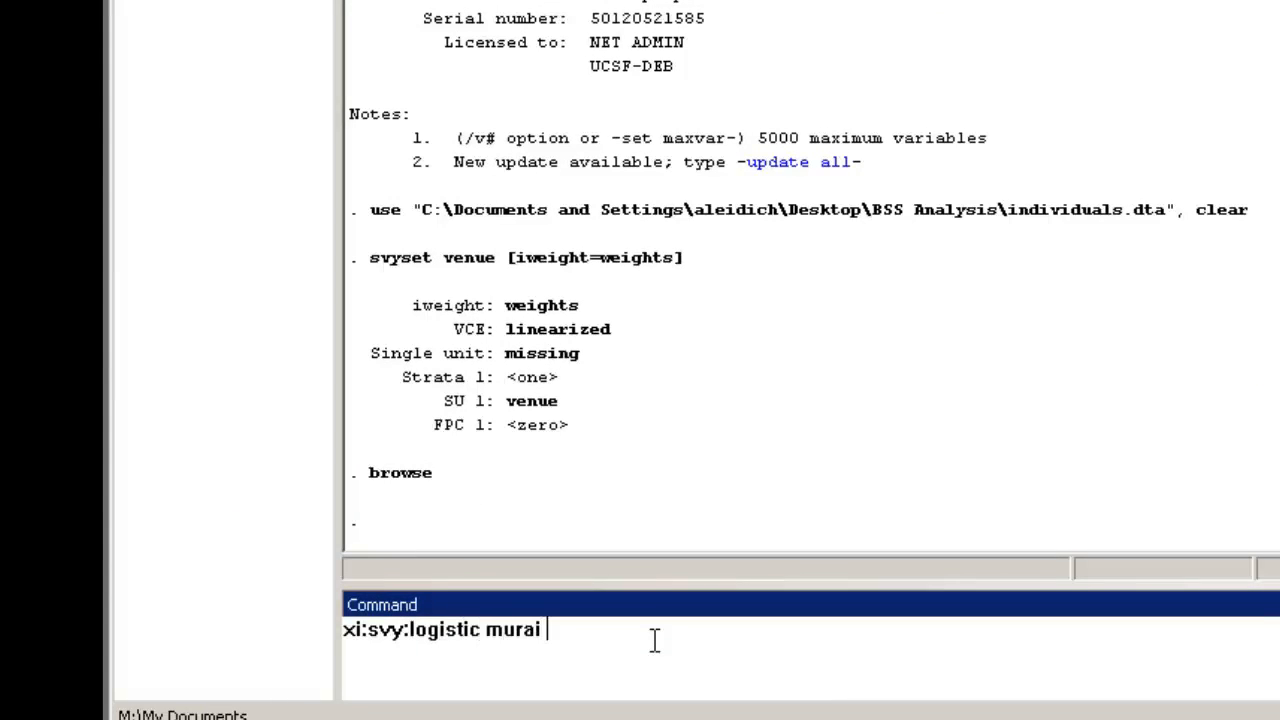
text(i.hivrs)
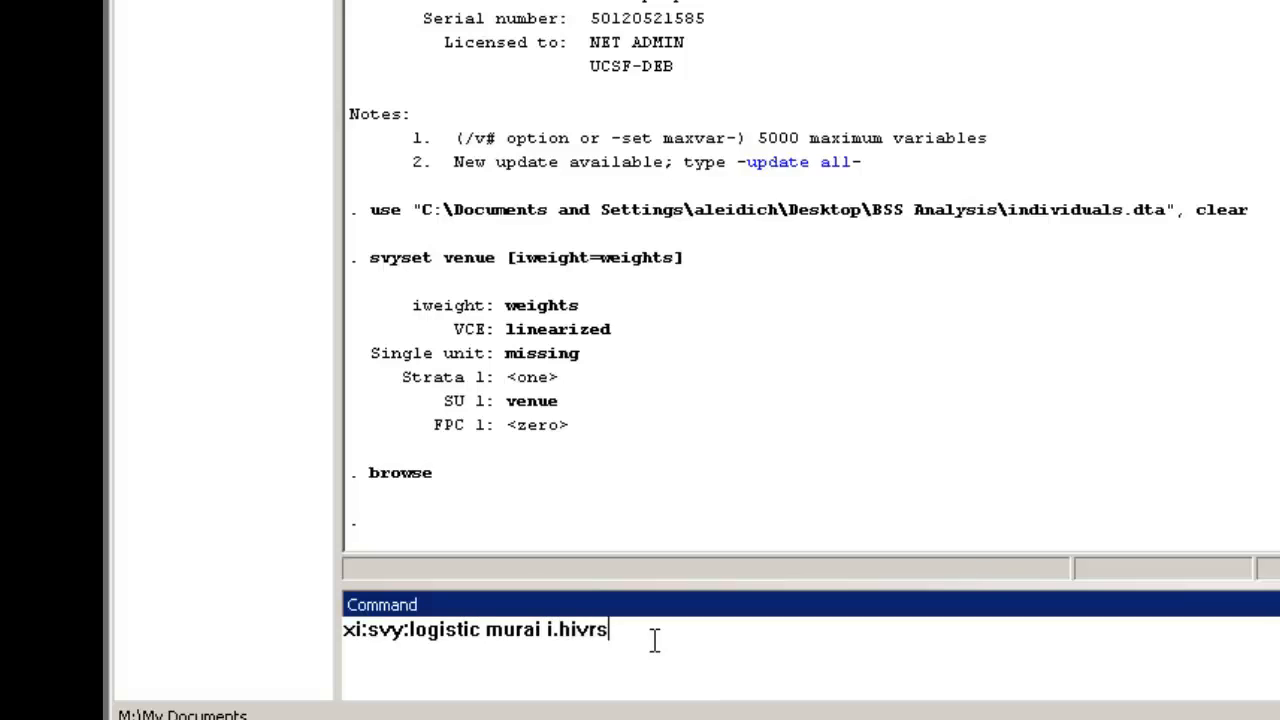
key(Return)
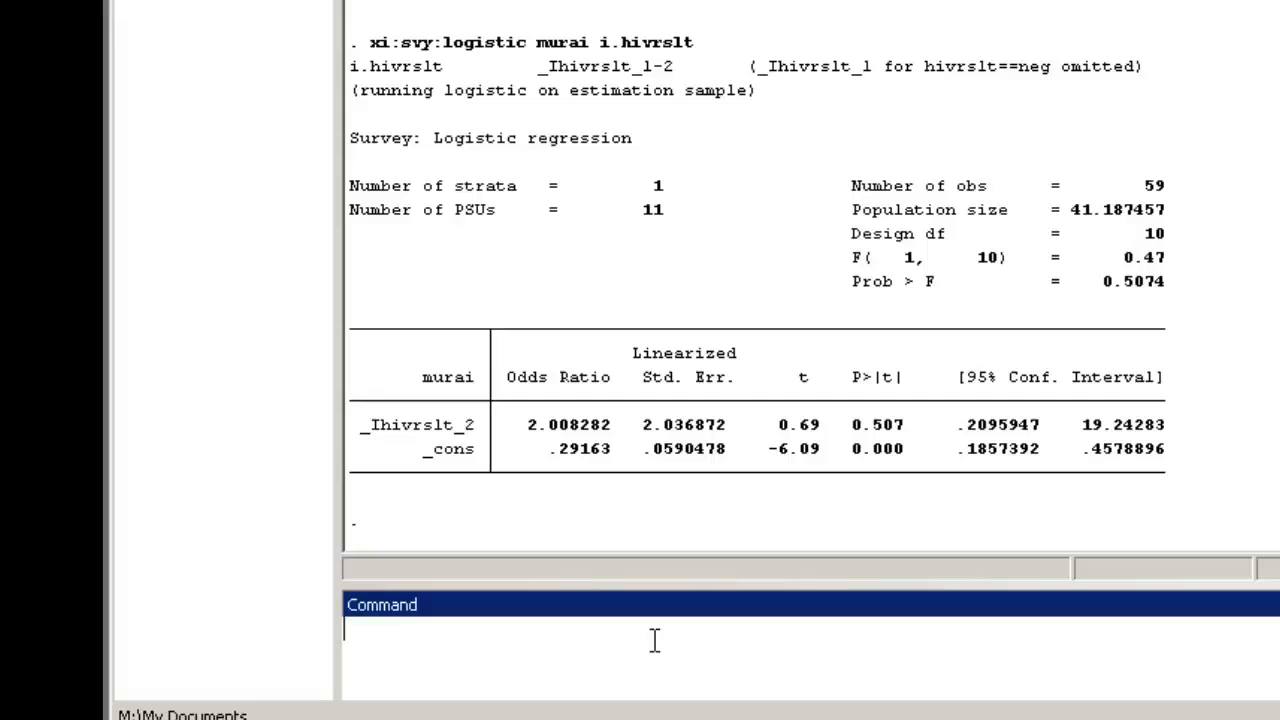
mouse_move(984, 190)
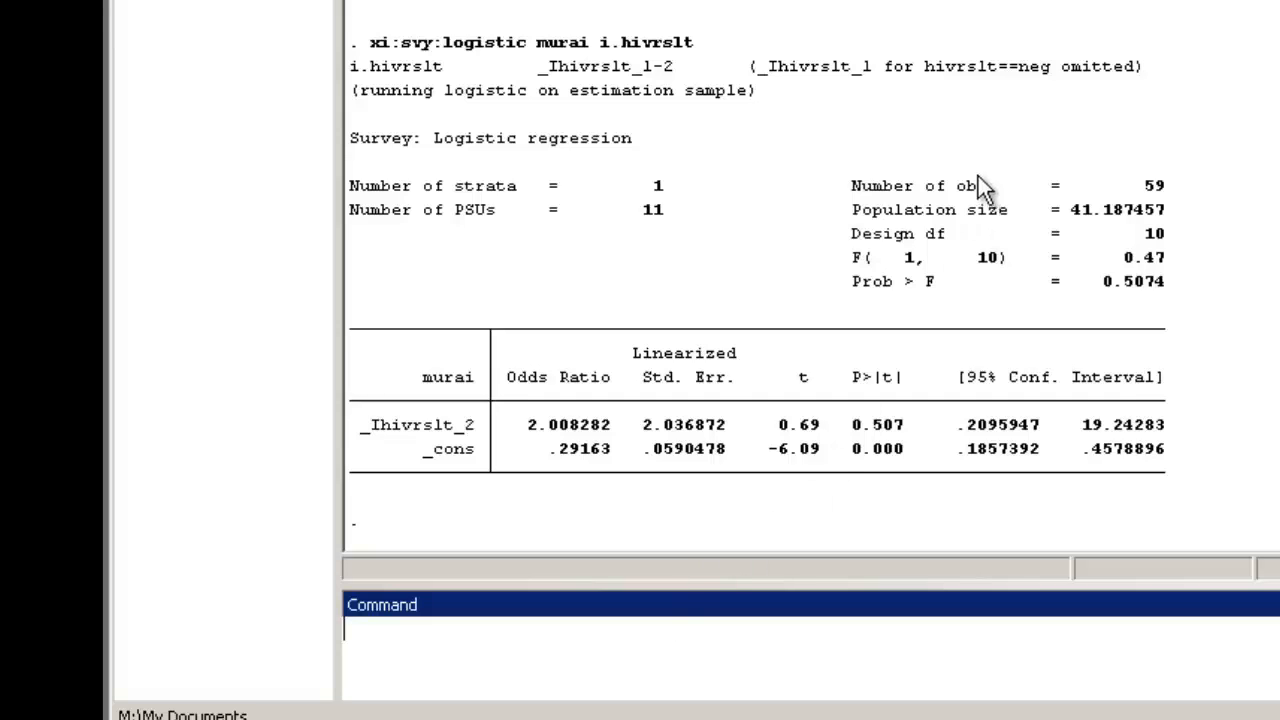
mouse_move(936, 96)
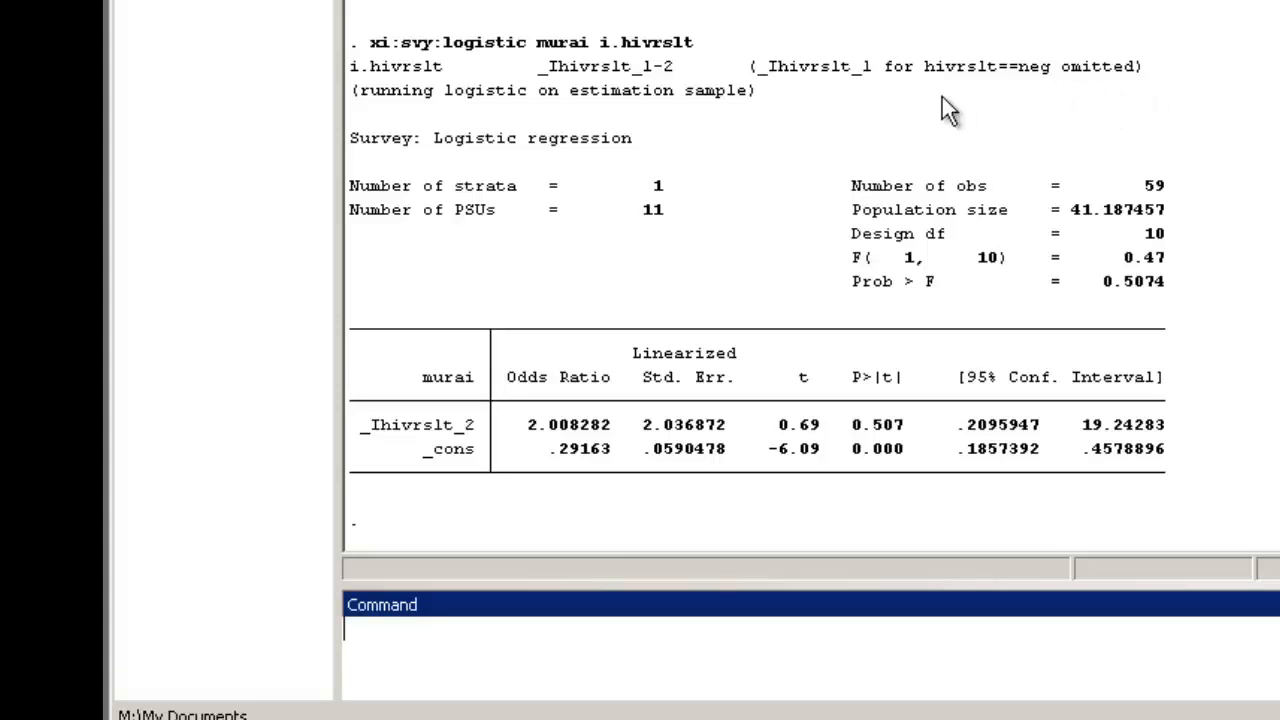
mouse_move(820, 112)
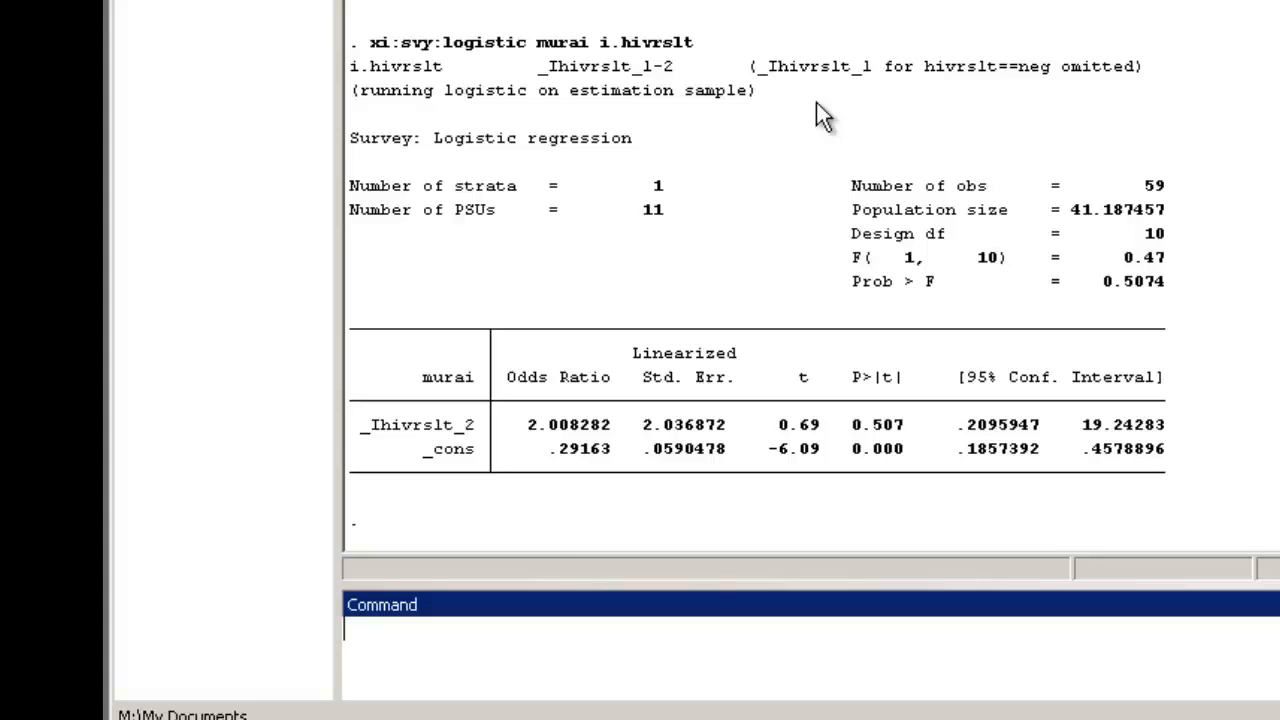
mouse_move(600, 340)
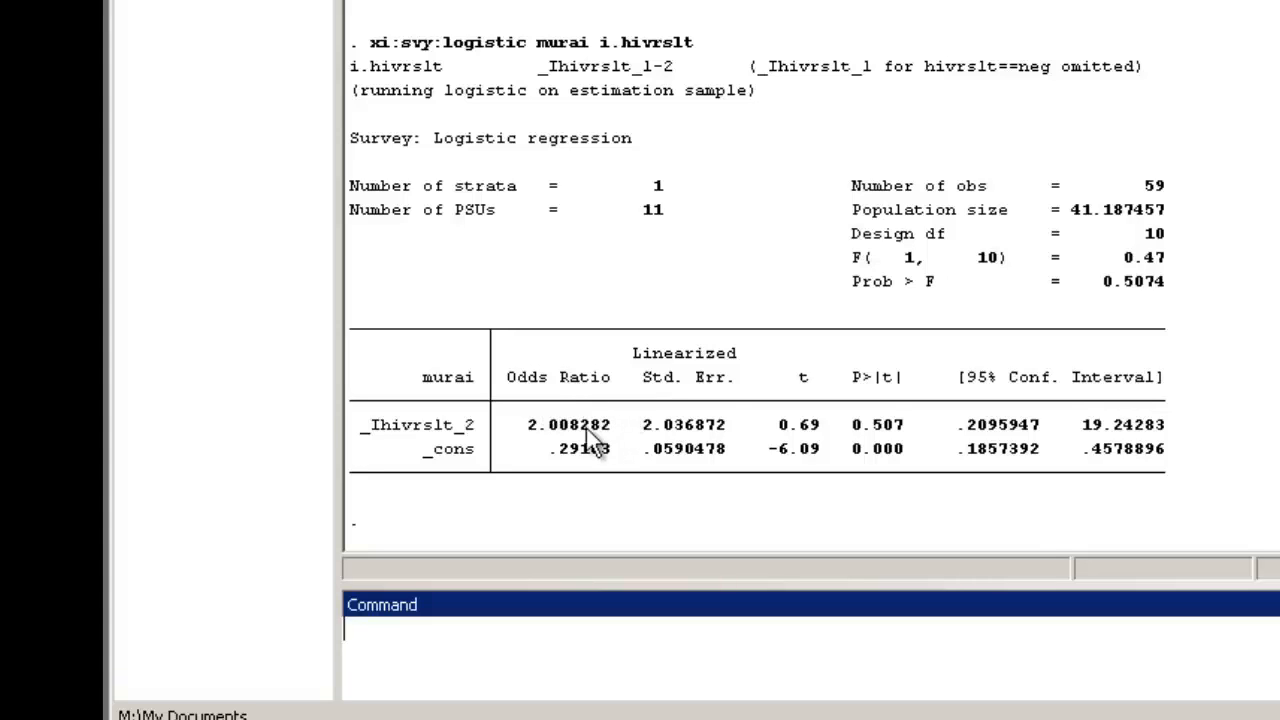
mouse_move(540, 450)
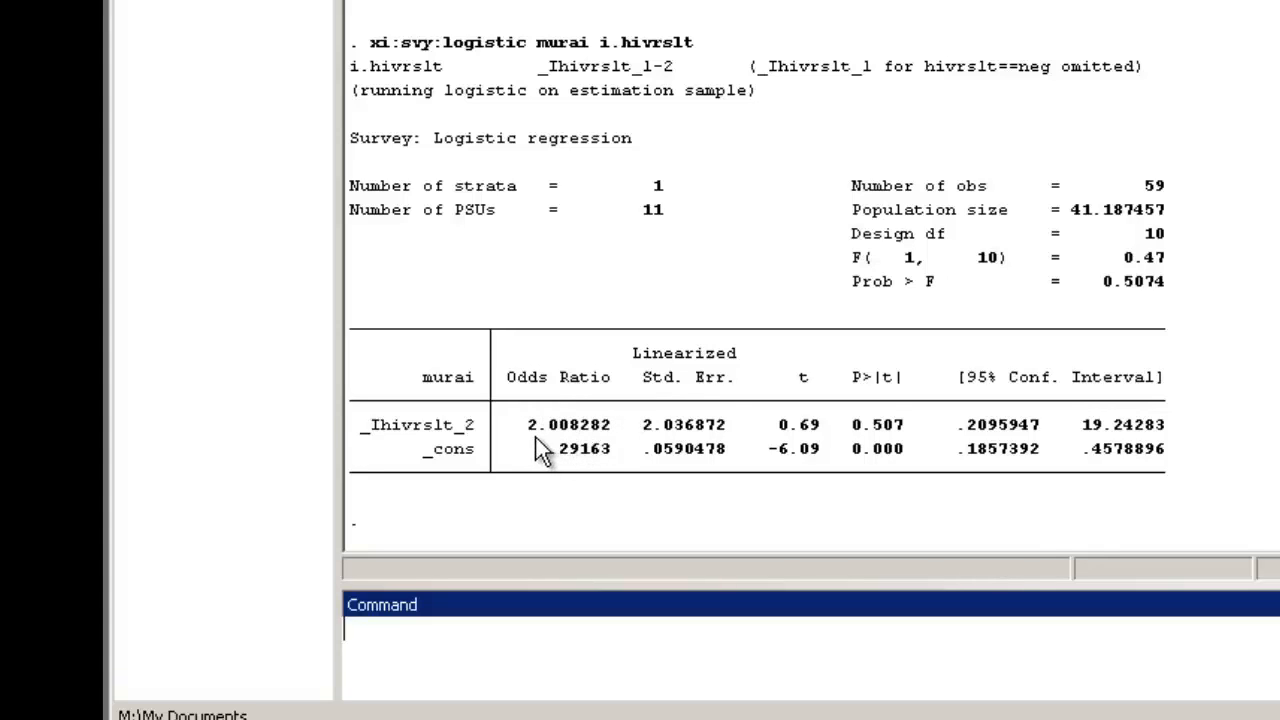
mouse_move(996, 448)
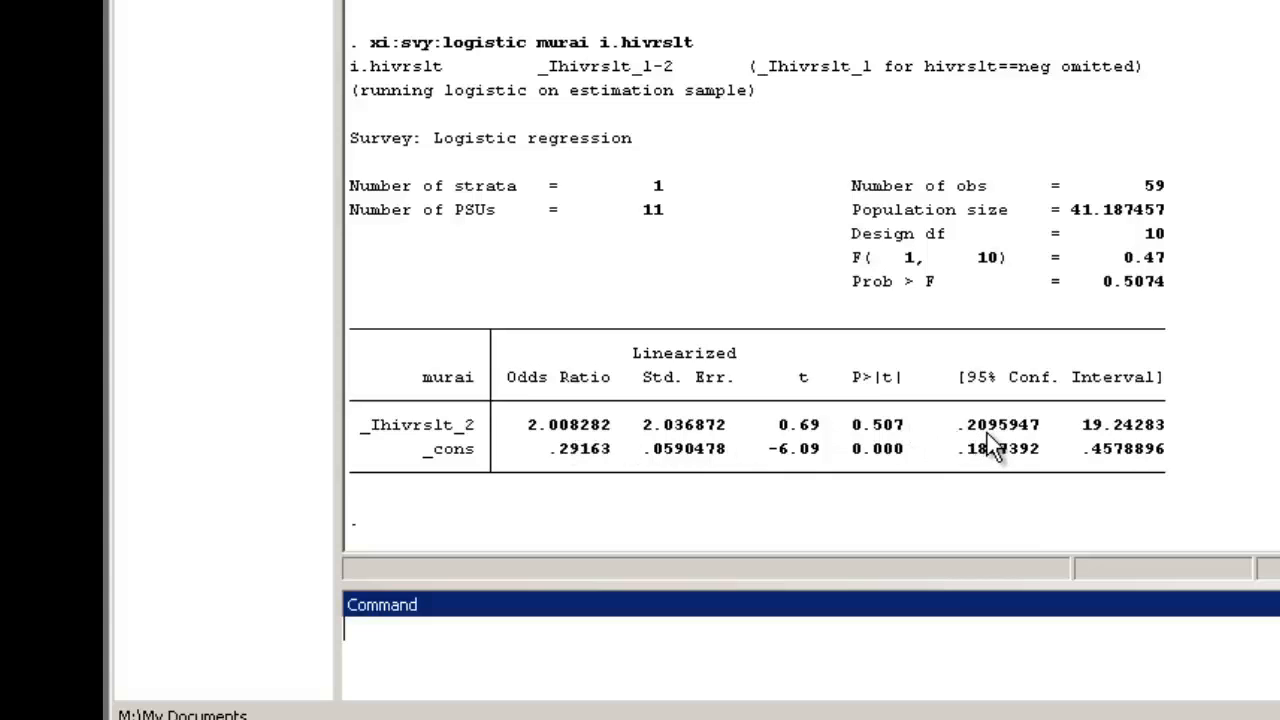
mouse_move(1130, 450)
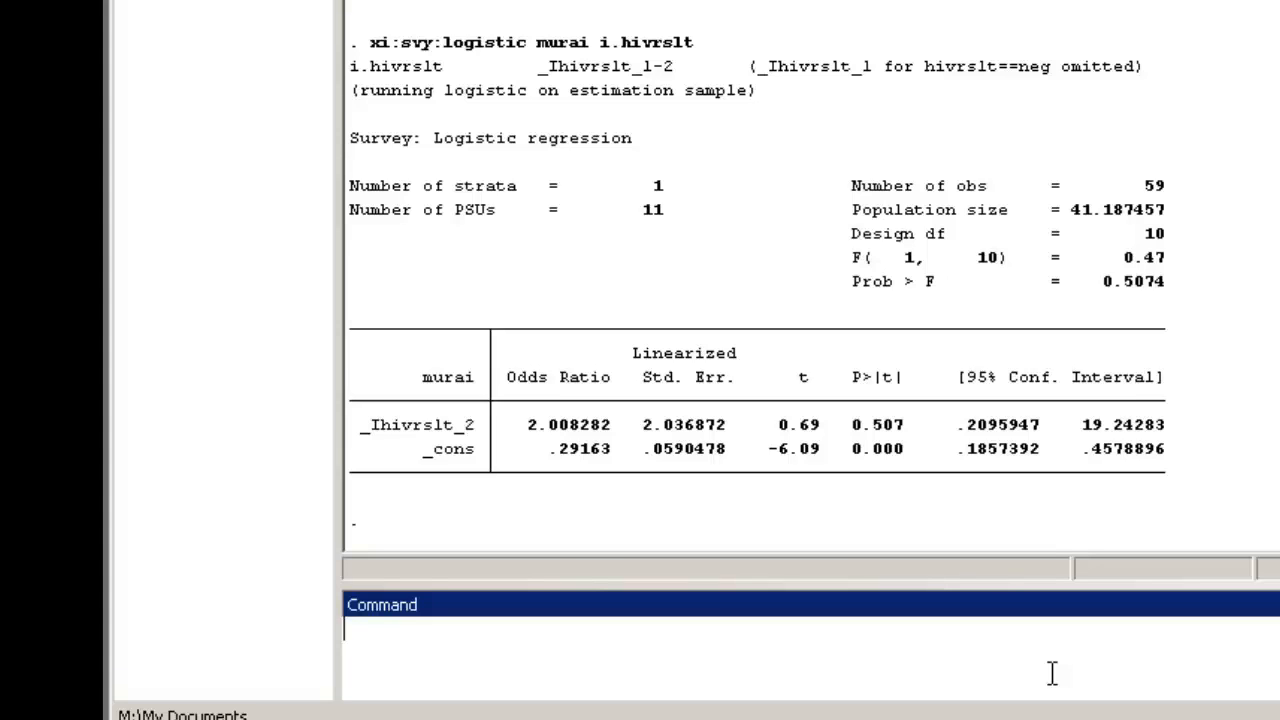
Run 'xi:svy:logistic murai i.hivrslt i.agegroup' to adjust the HIV effect for age group
text(xi:)
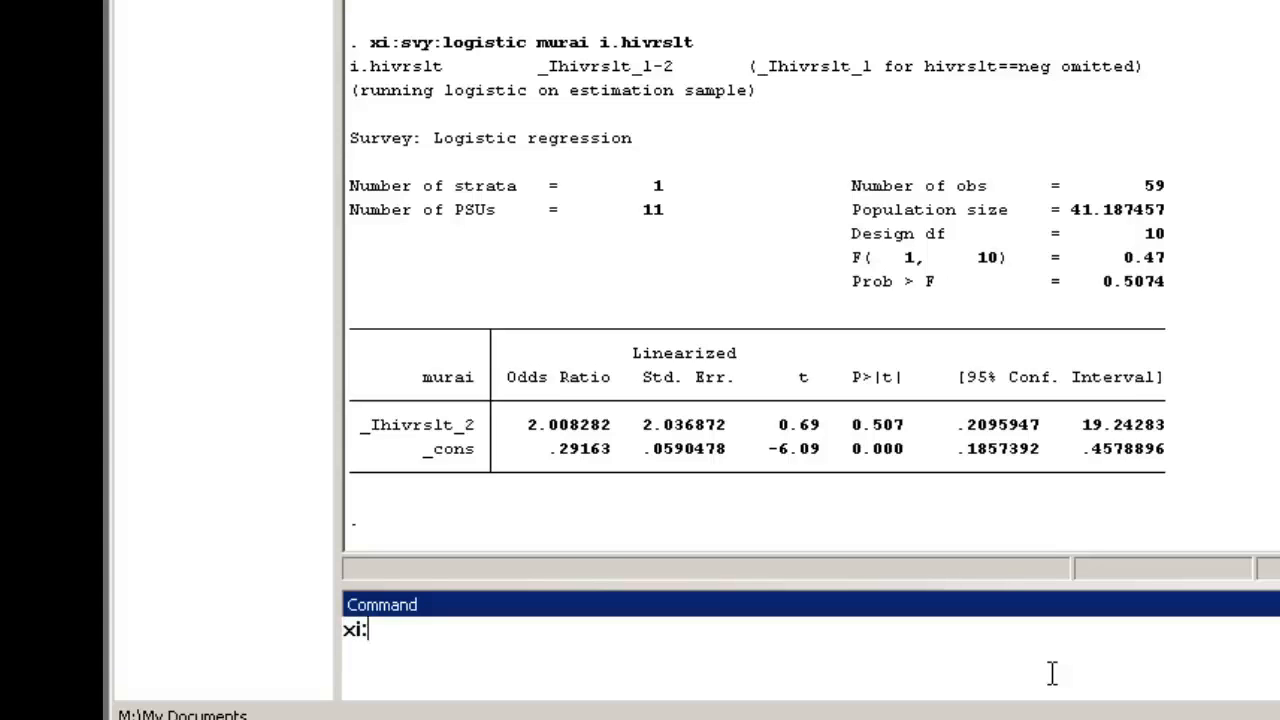
text(svy:logis)
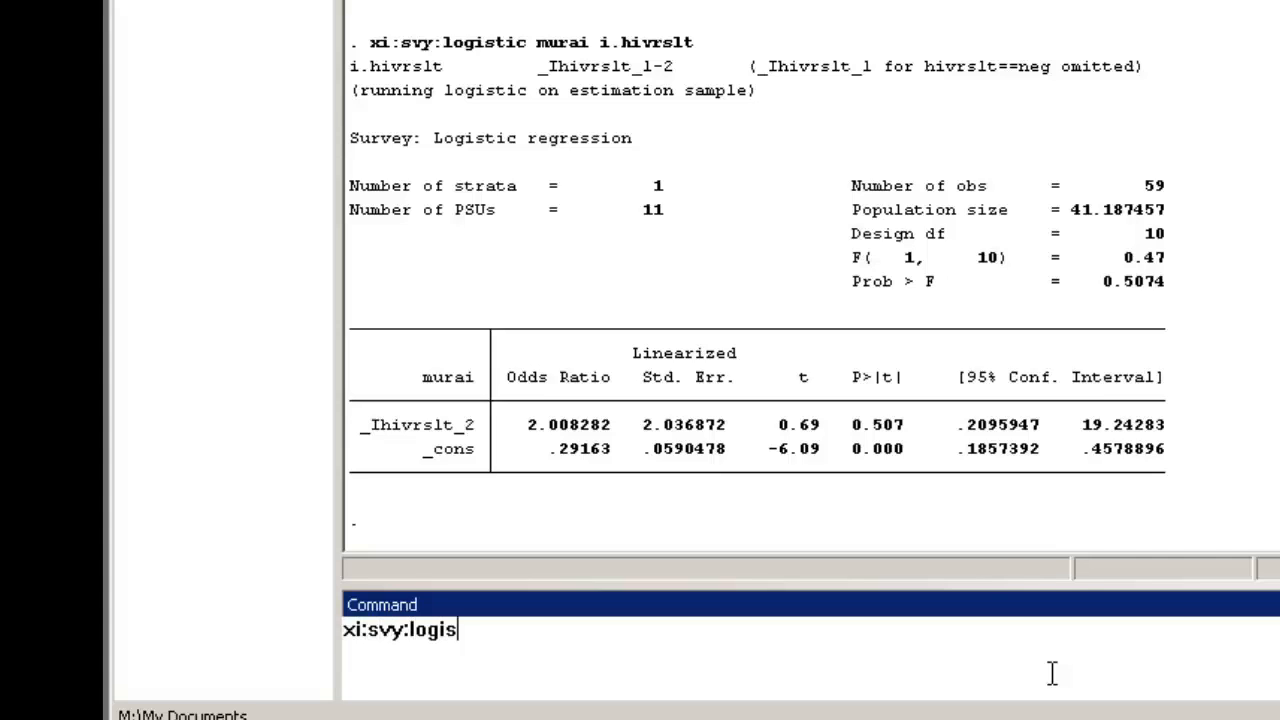
text(tic mur)
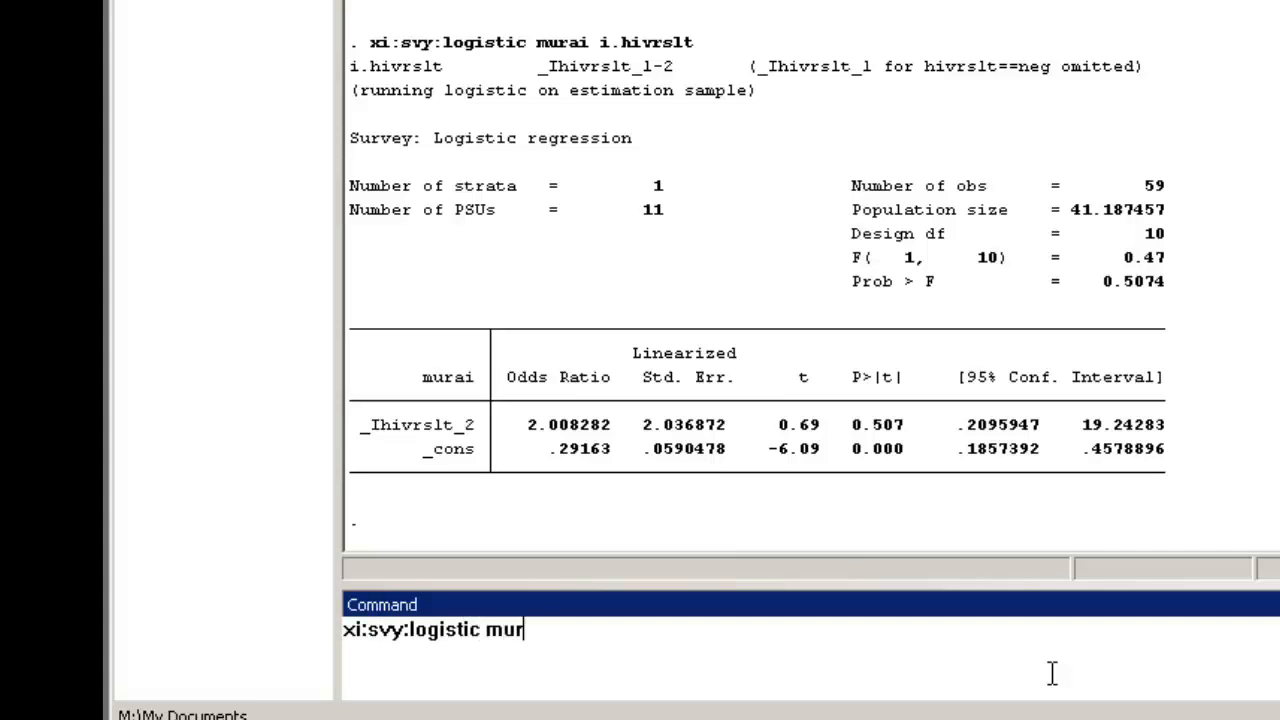
text(ai i.hiv)
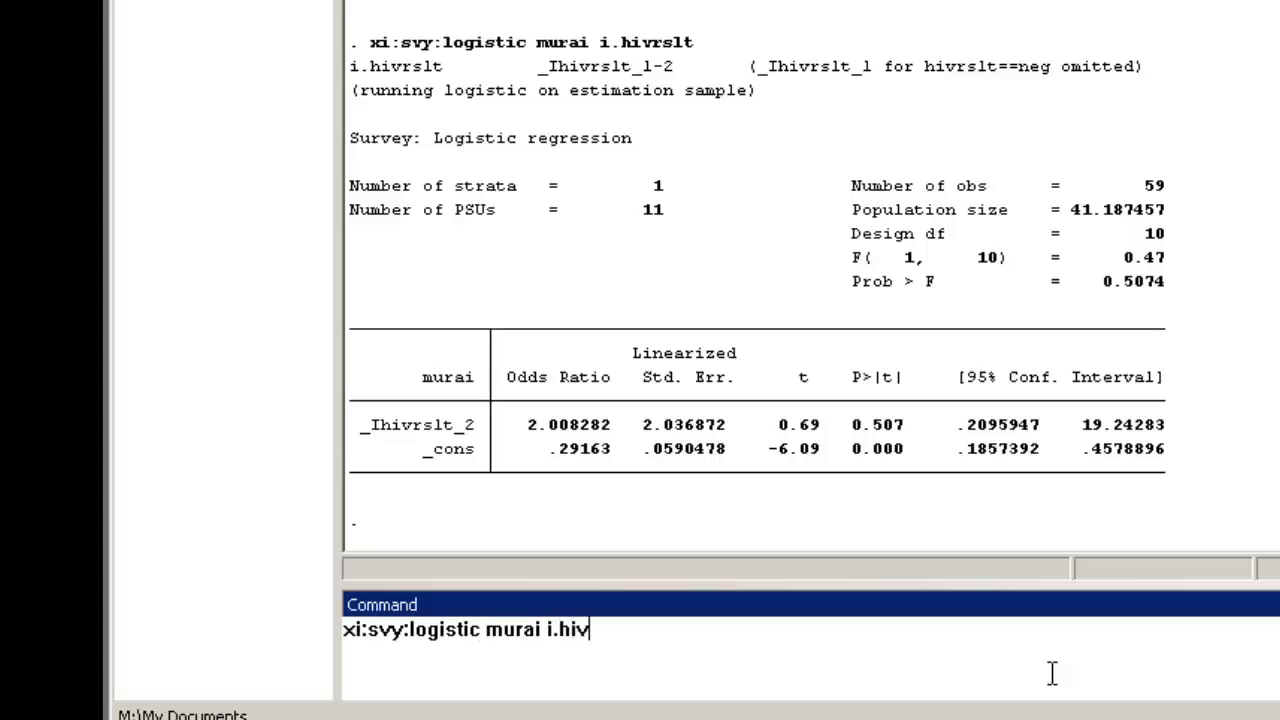
text(rslt i)
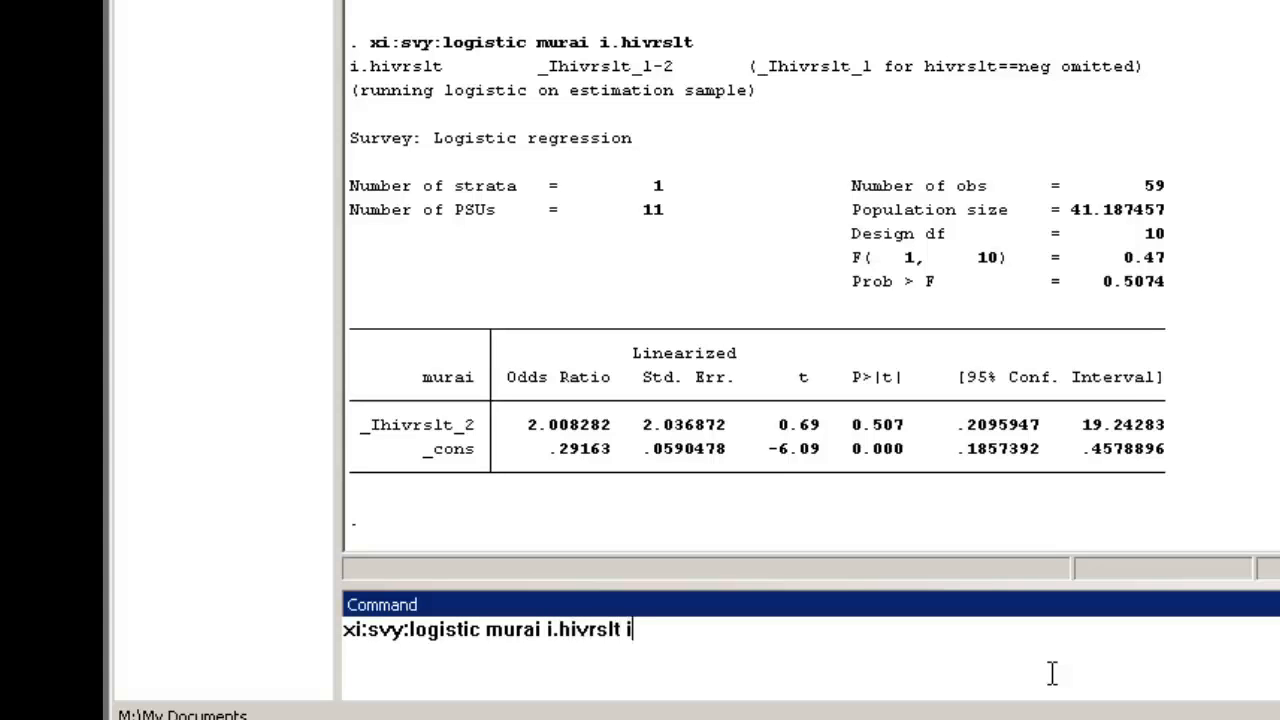
text(.agegroup)
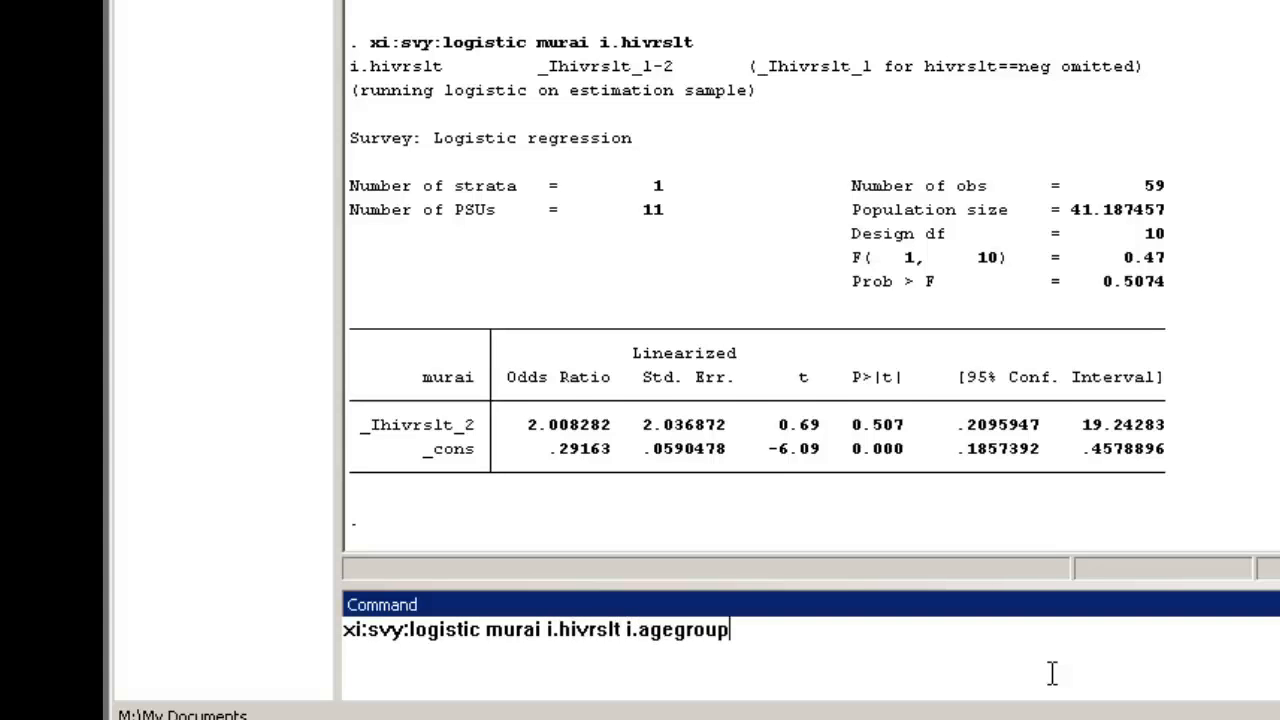
key(Return)
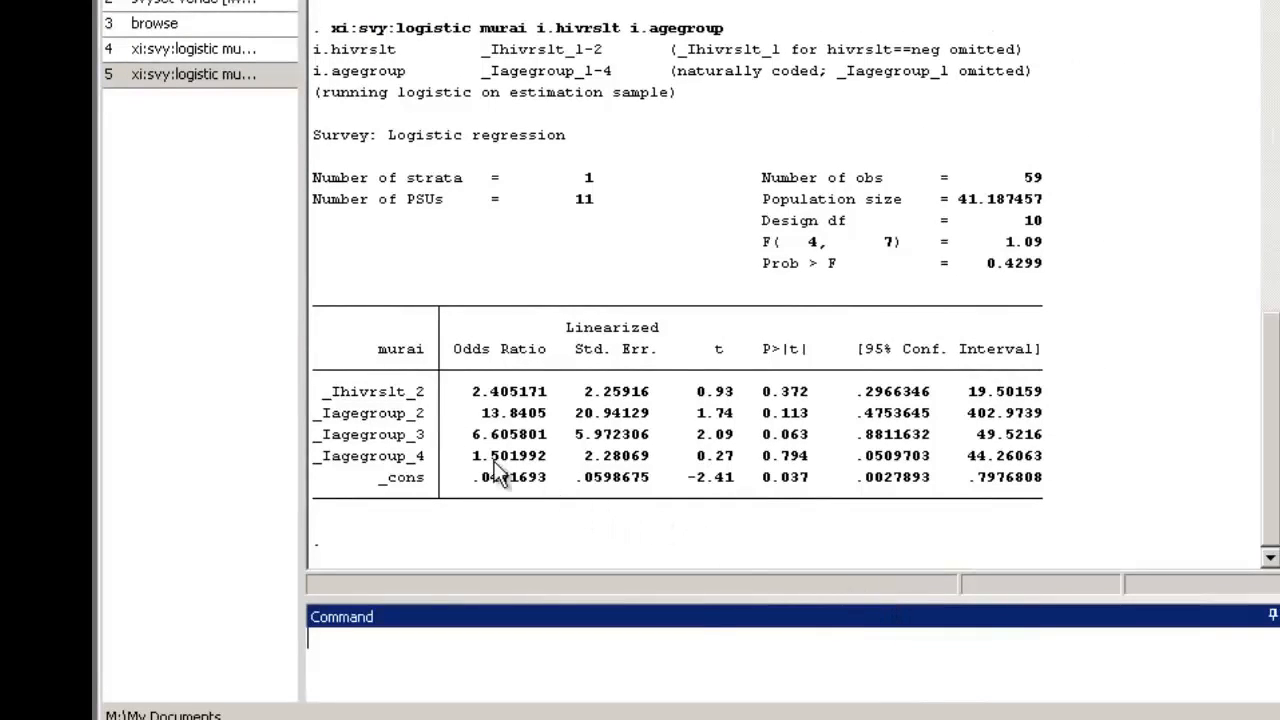
mouse_move(420, 404)
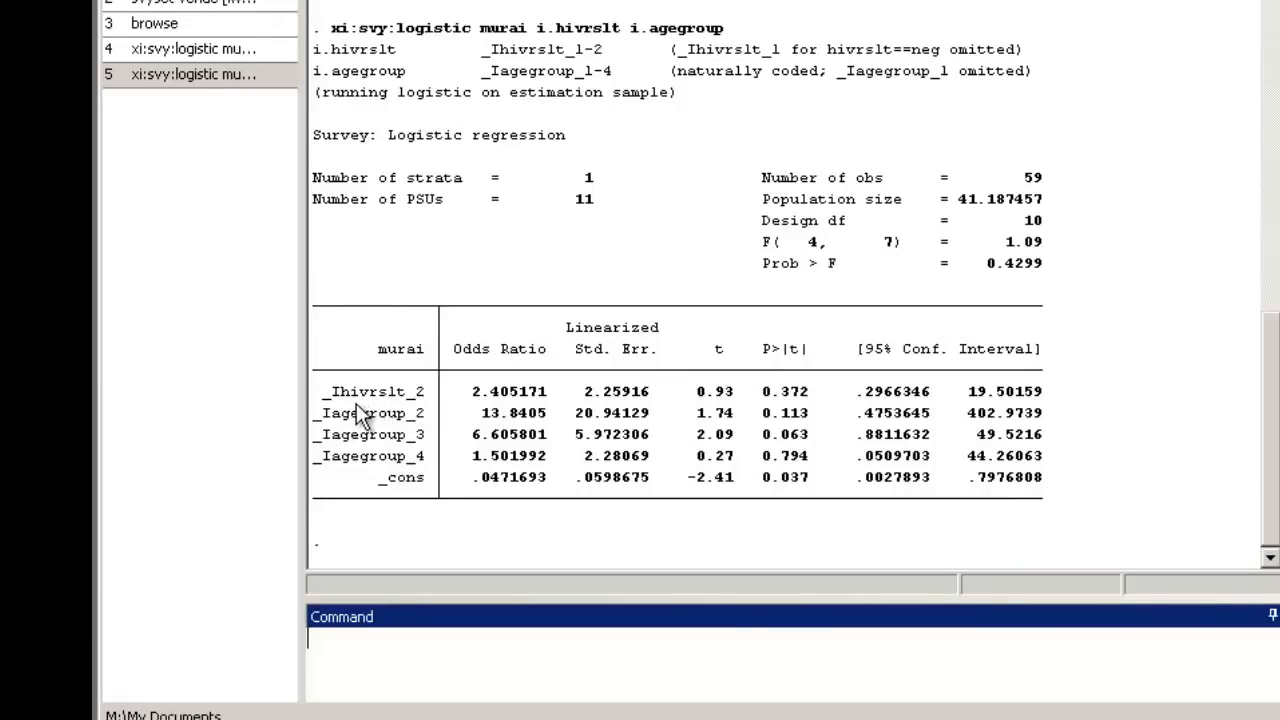
mouse_move(540, 412)
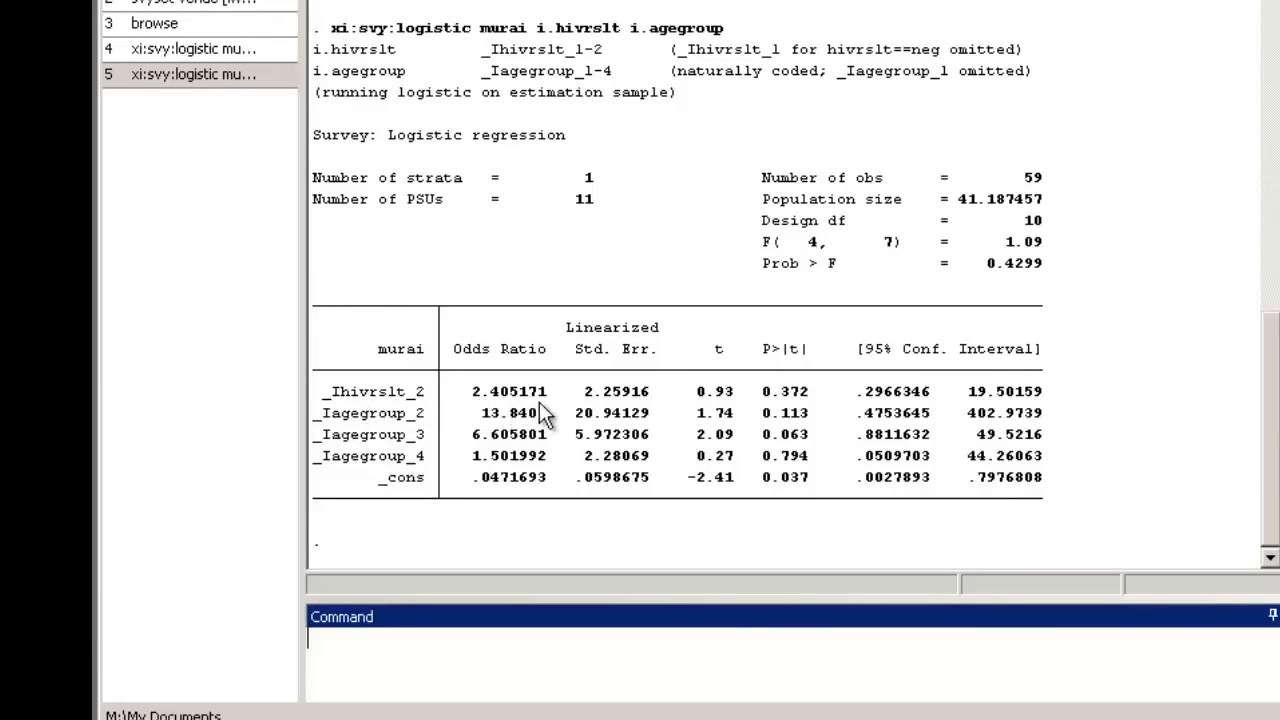
mouse_move(876, 414)
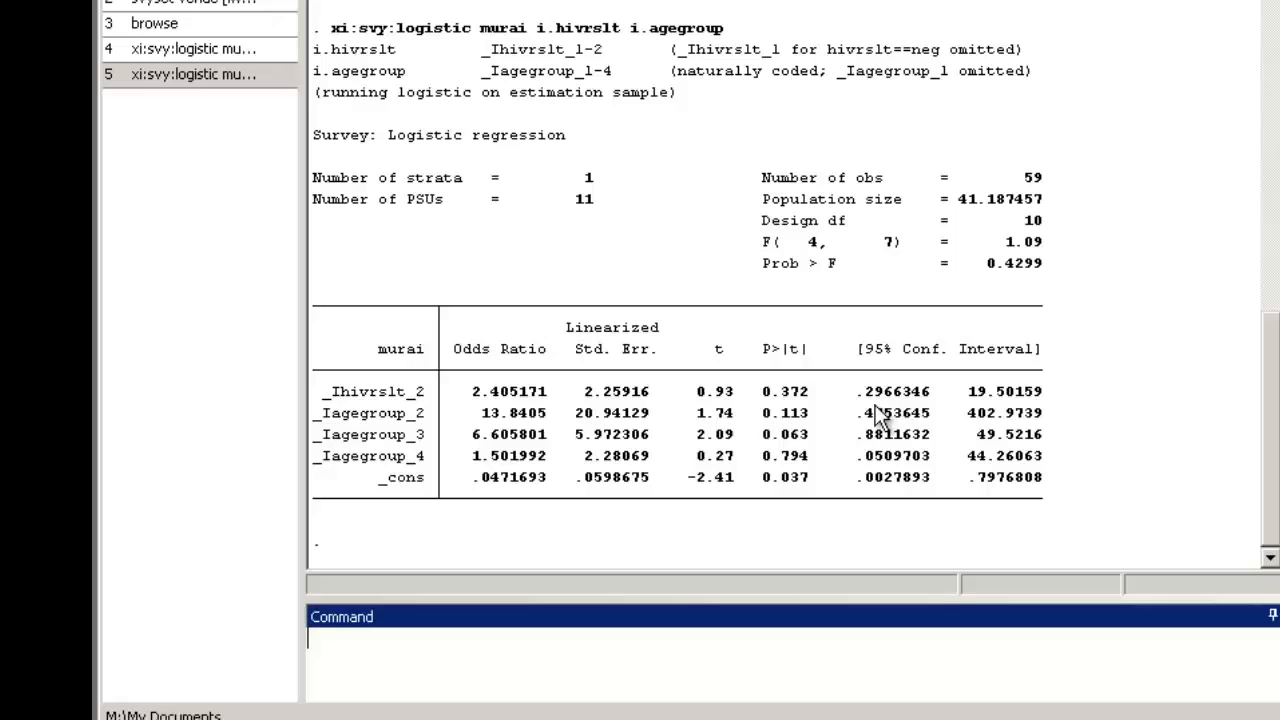
mouse_move(978, 412)
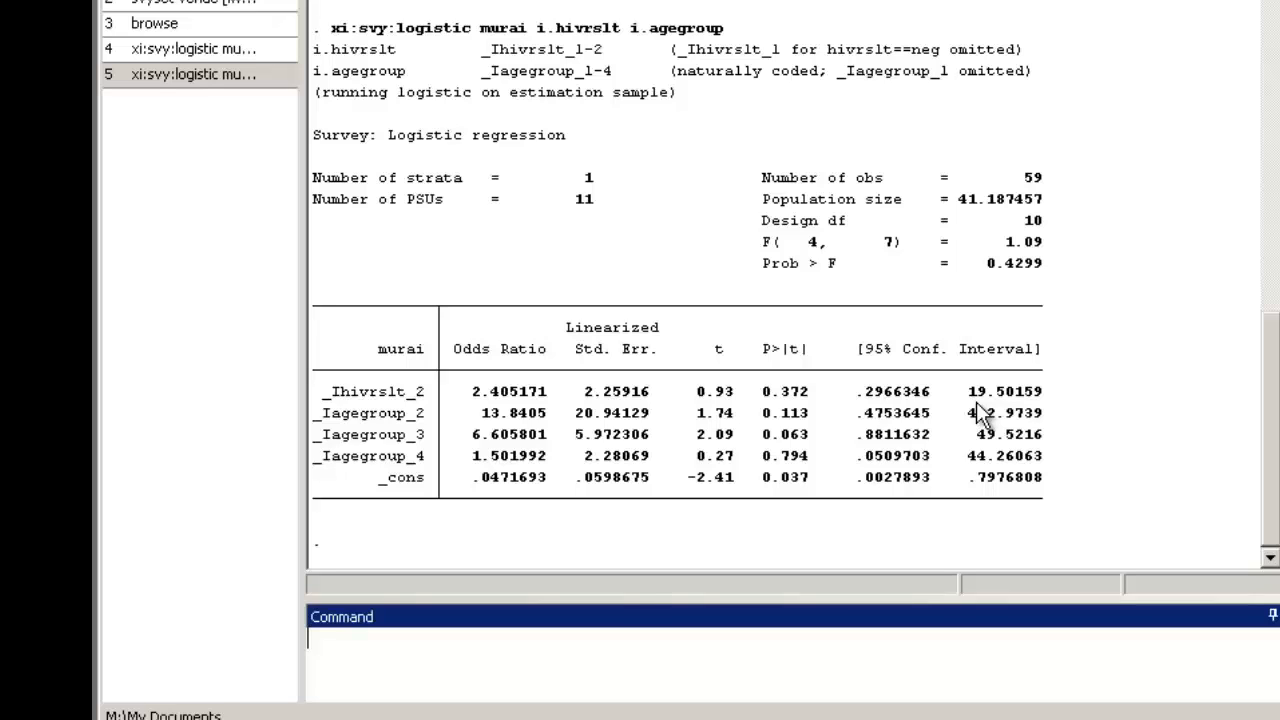
mouse_move(1096, 486)
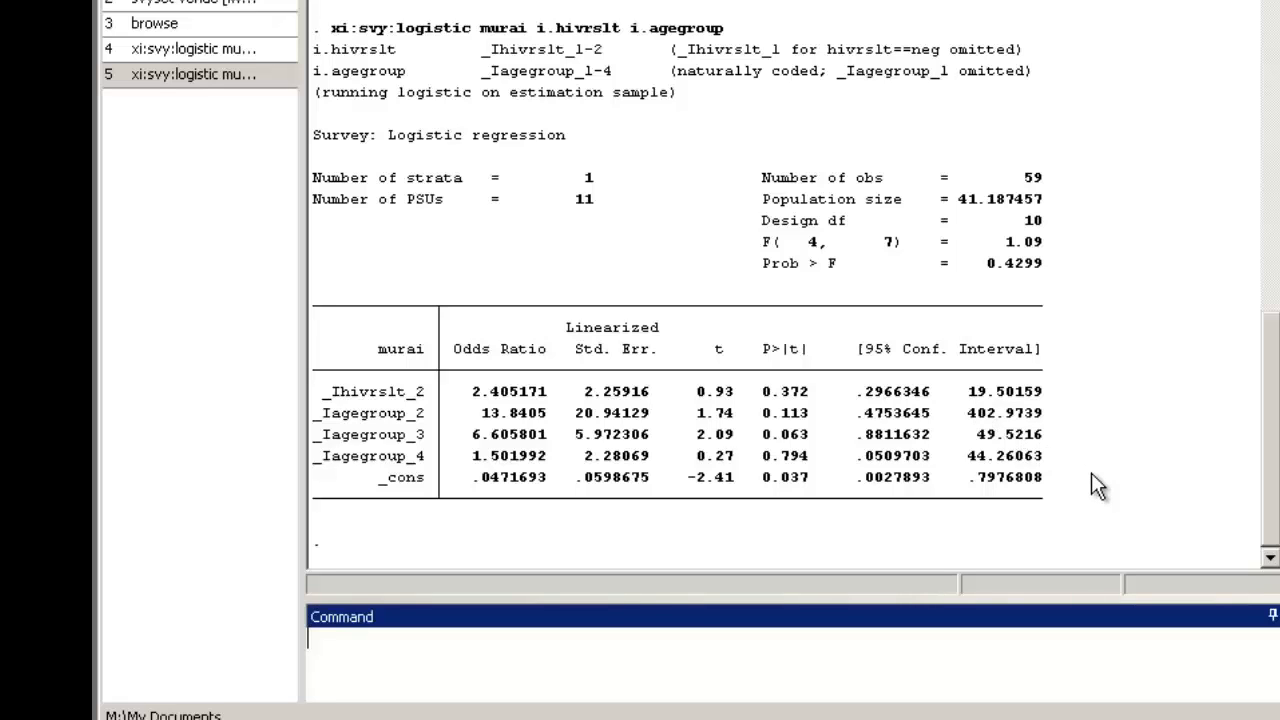